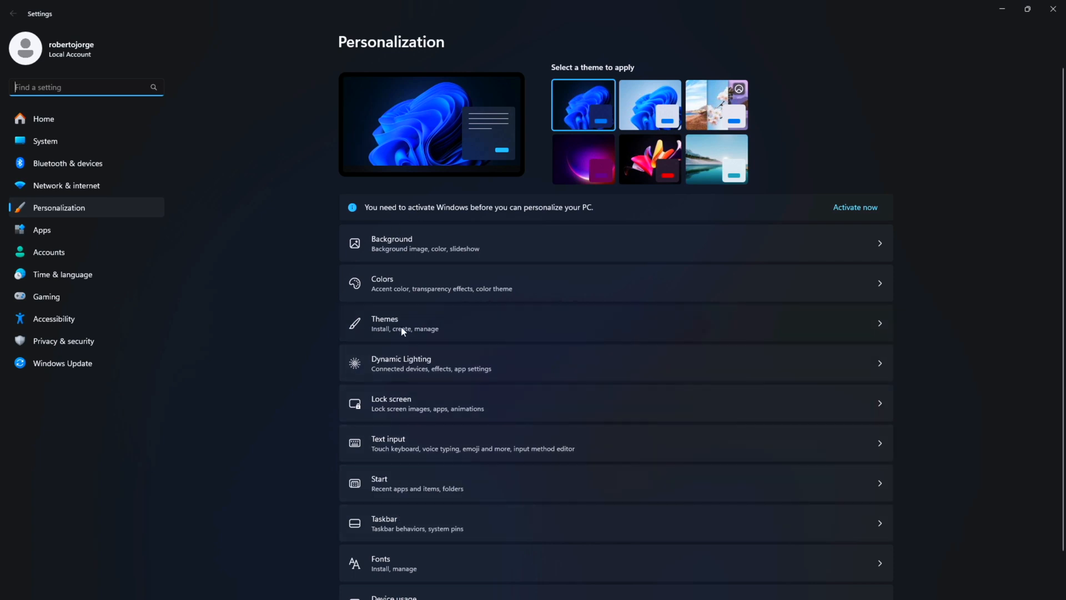
# Step: View the Themes page, where theme choices are locked until Windows is activated
pyautogui.click(384, 323)
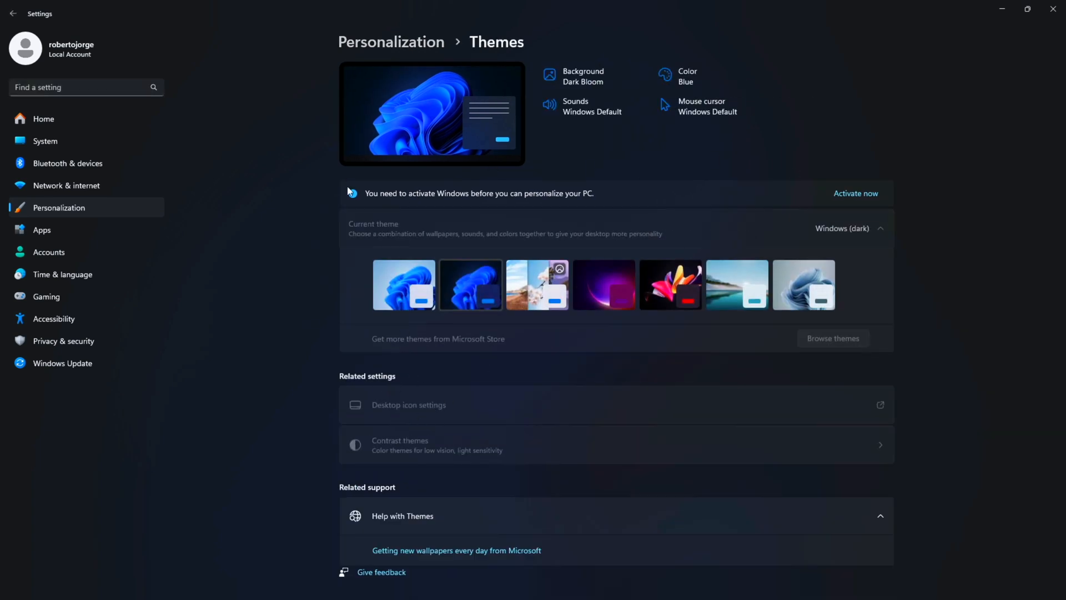
pyautogui.click(855, 194)
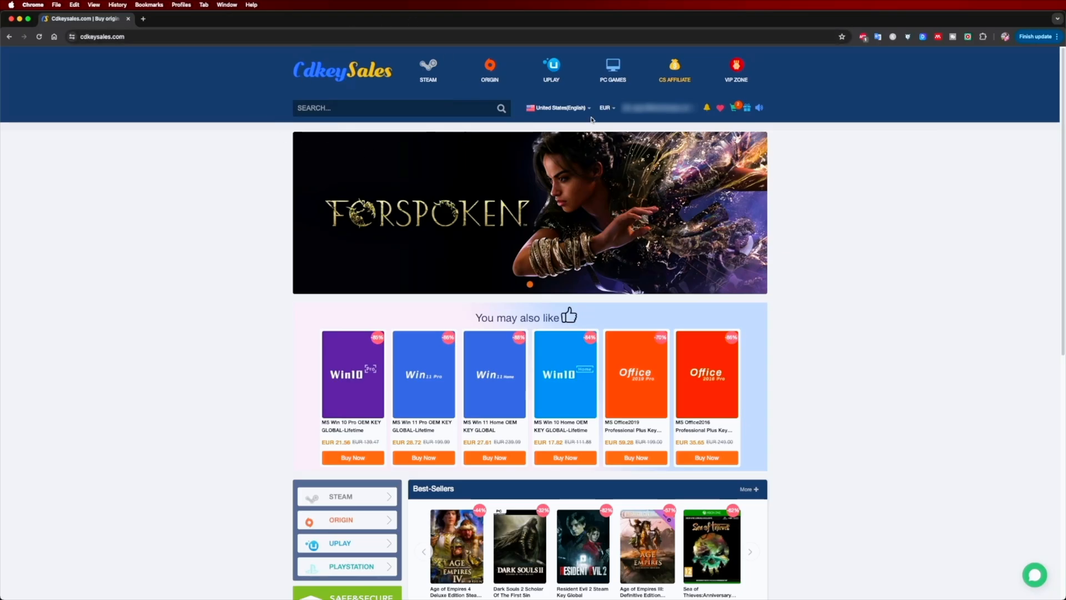
# Step: Buy the MS Win 11 Pro OEM key, submit the RJT25-discounted order and pay by card
pyautogui.click(422, 375)
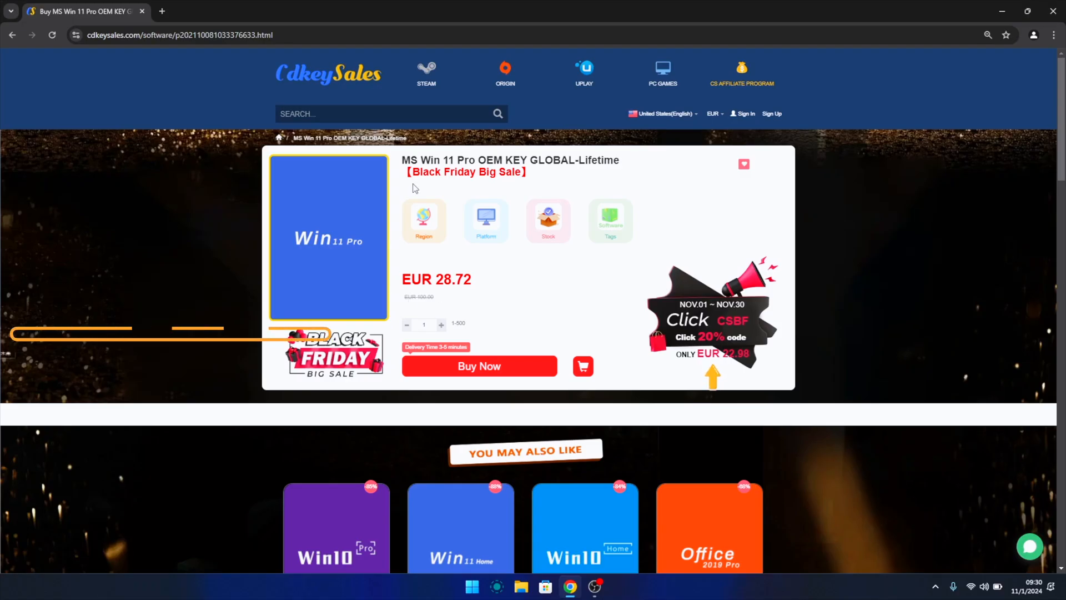
pyautogui.click(478, 366)
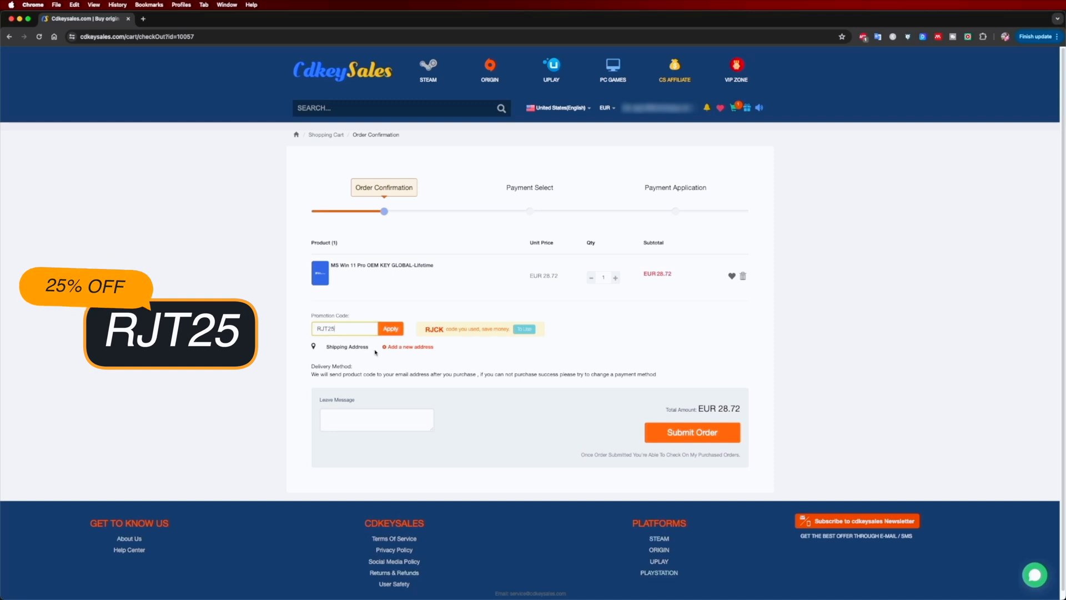
pyautogui.click(691, 431)
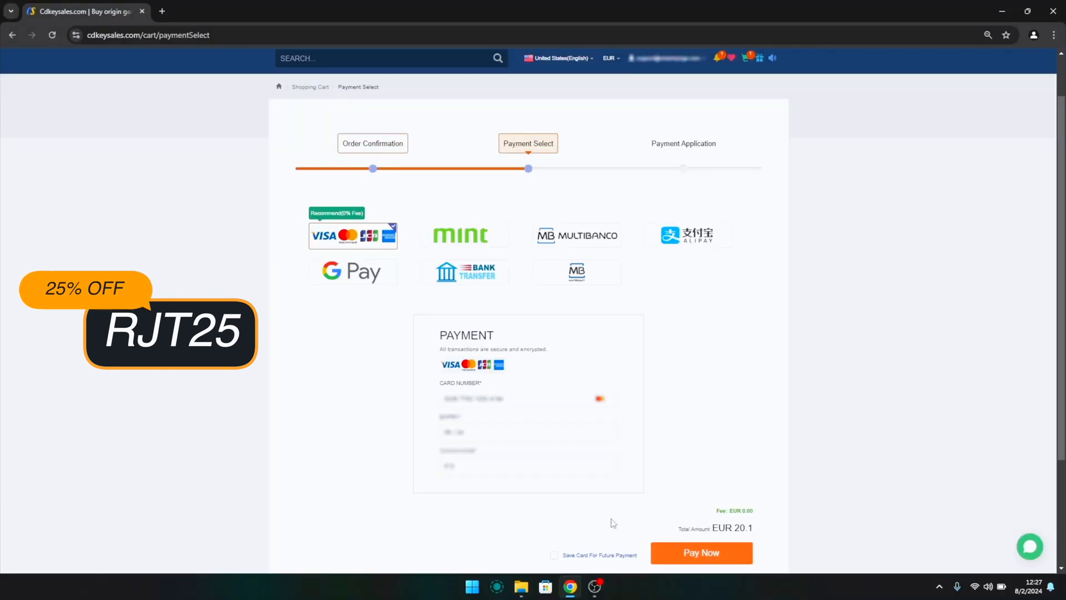
pyautogui.click(700, 552)
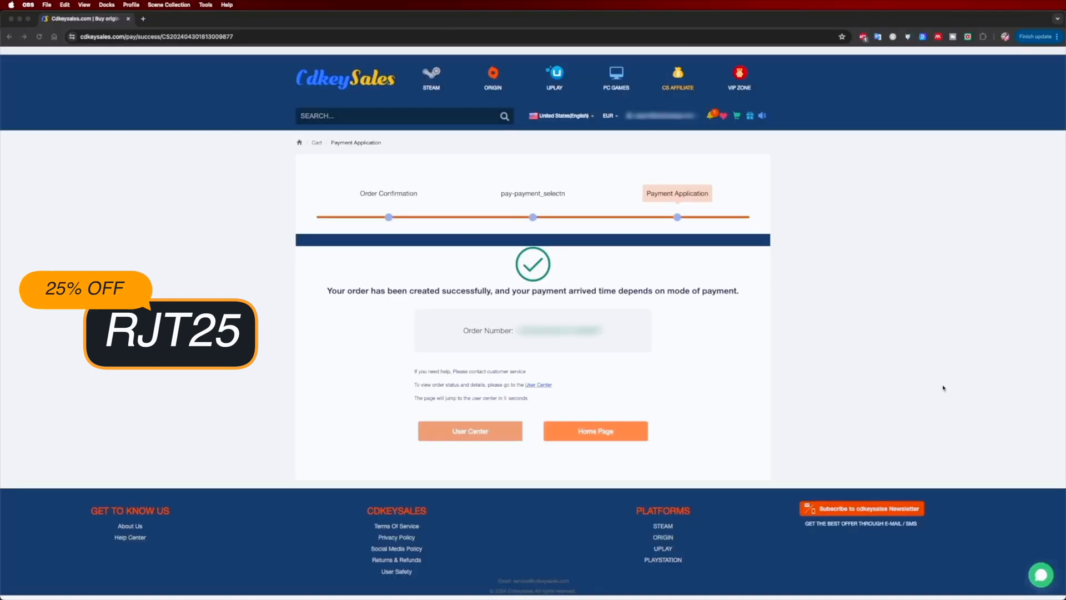